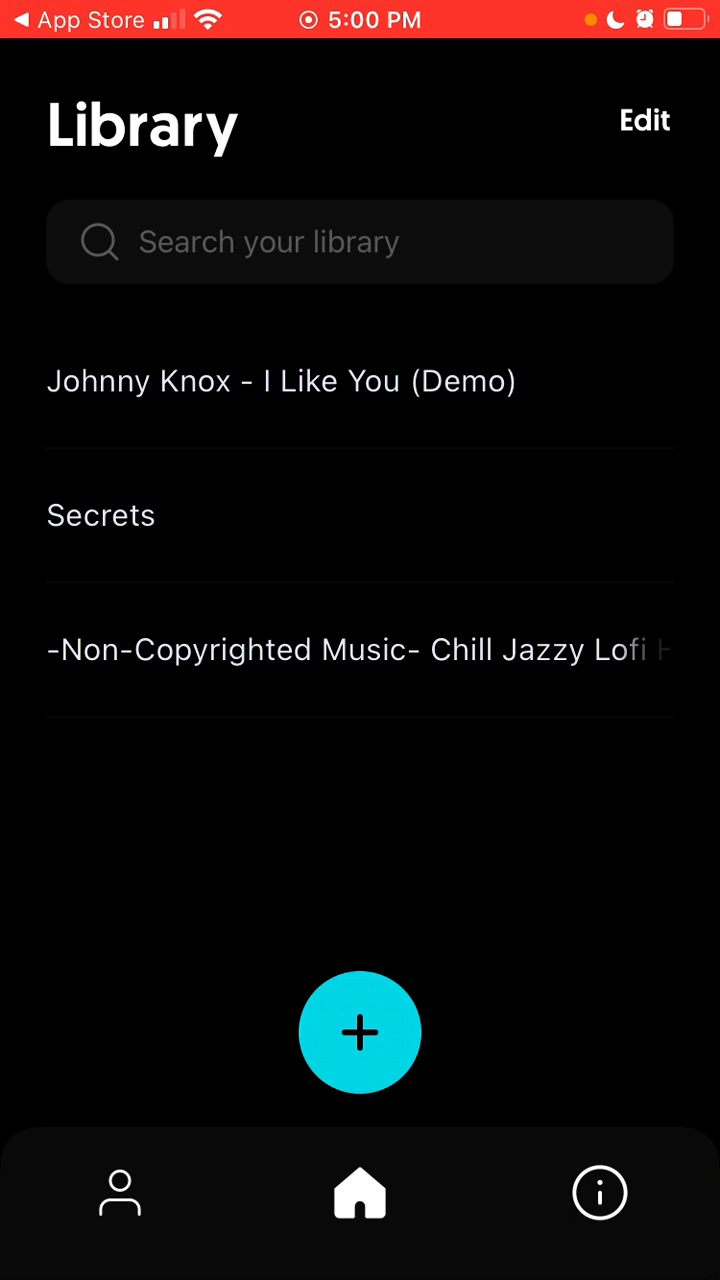
Open the song 'Secrets' from the library so it plays with its separated stems
click(100, 516)
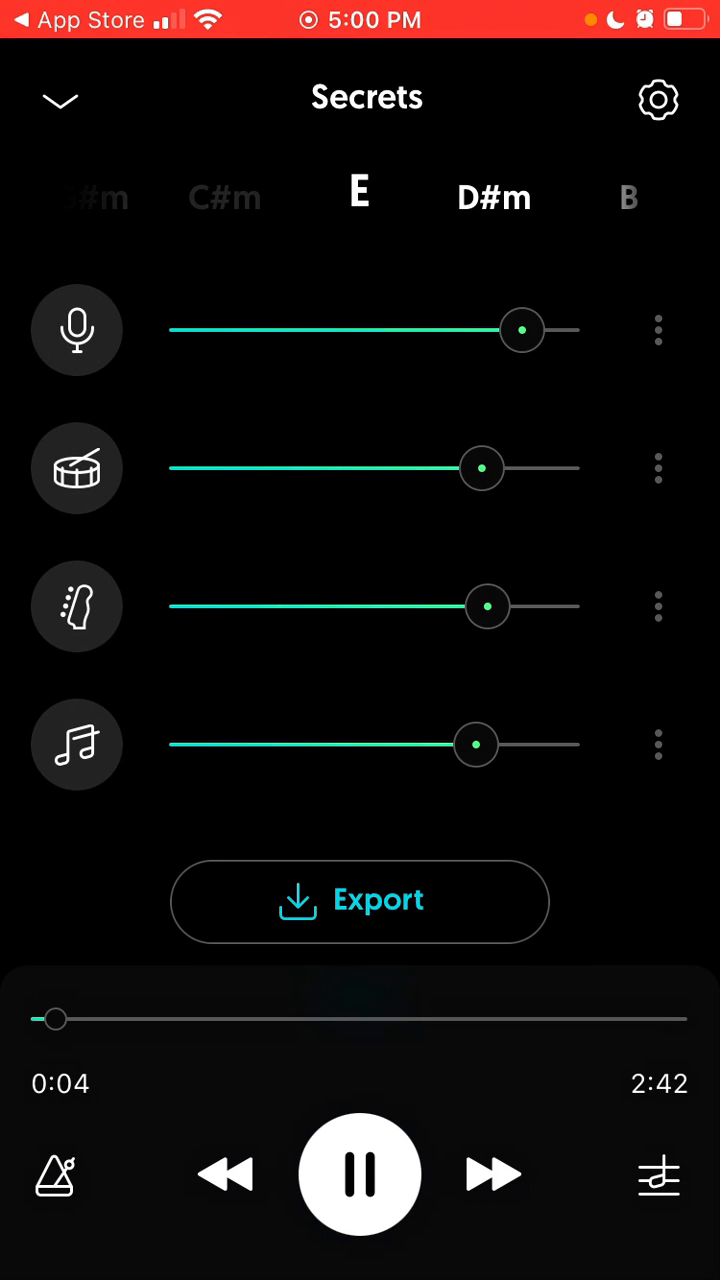
Balance the stems with vocals and drums at mid volume and bass and other silenced, dismissing the Export sheet
drag(522, 328, 188, 328)
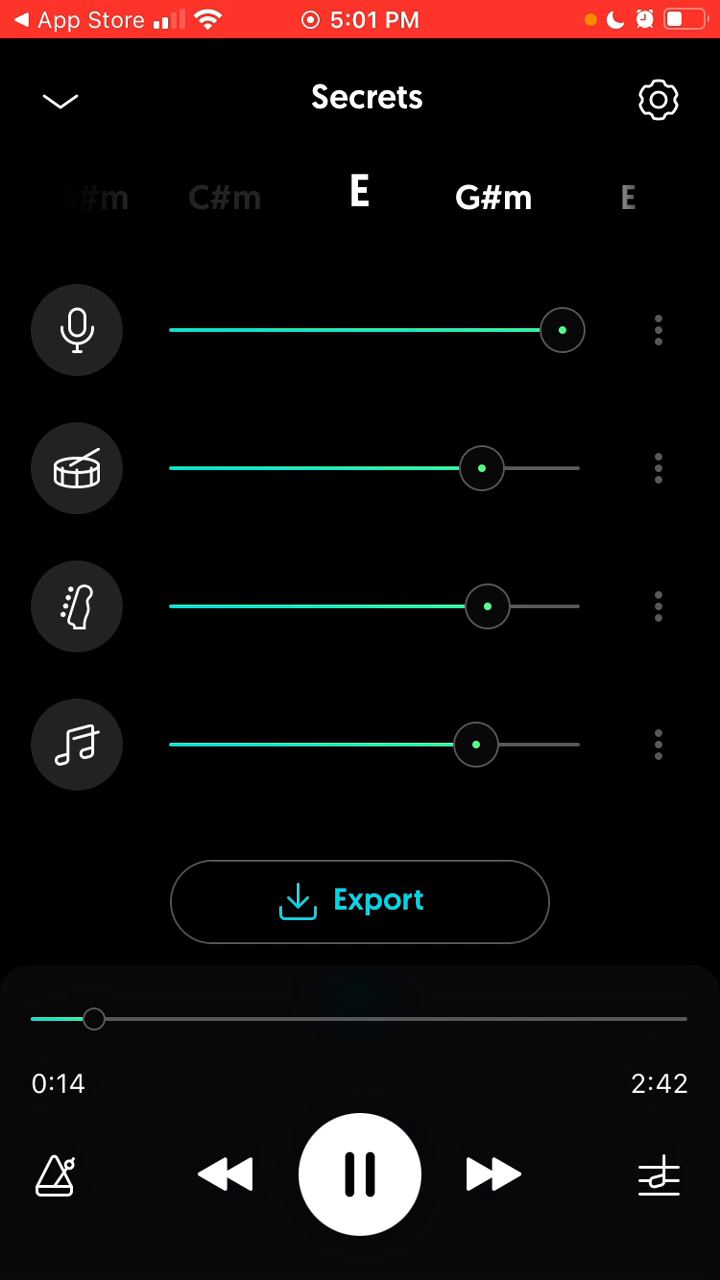
drag(476, 744, 190, 744)
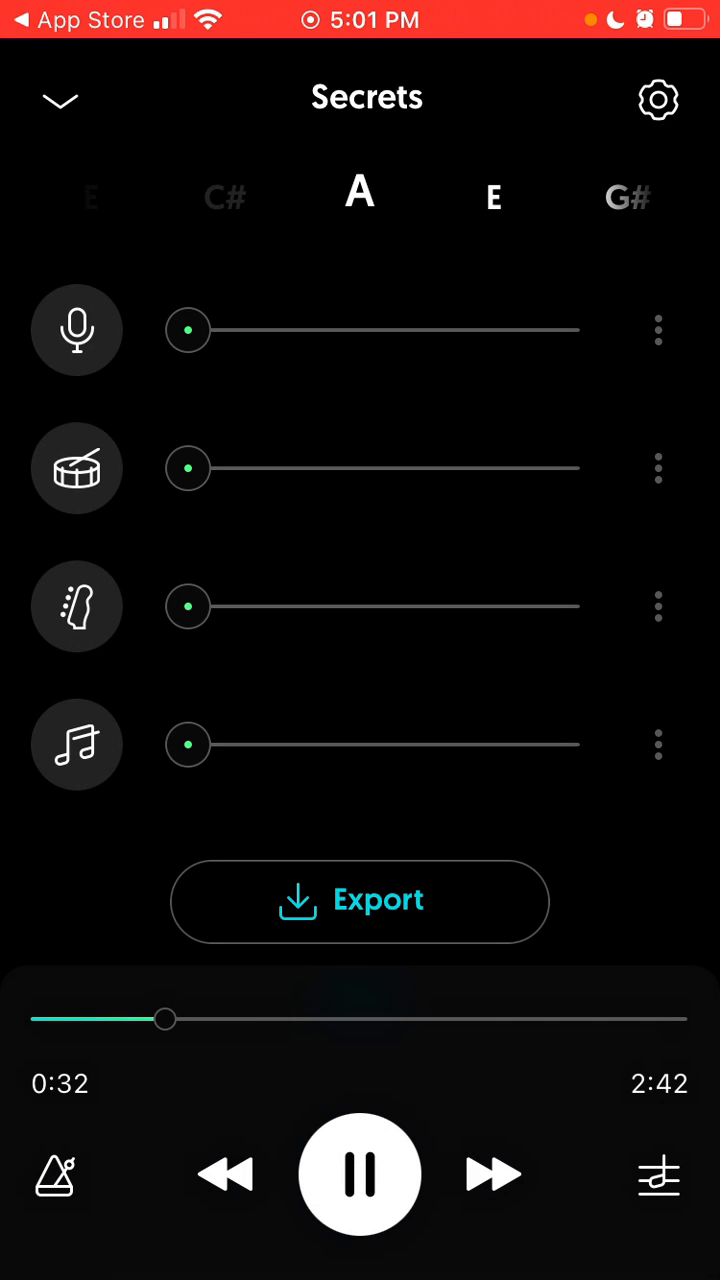
click(360, 900)
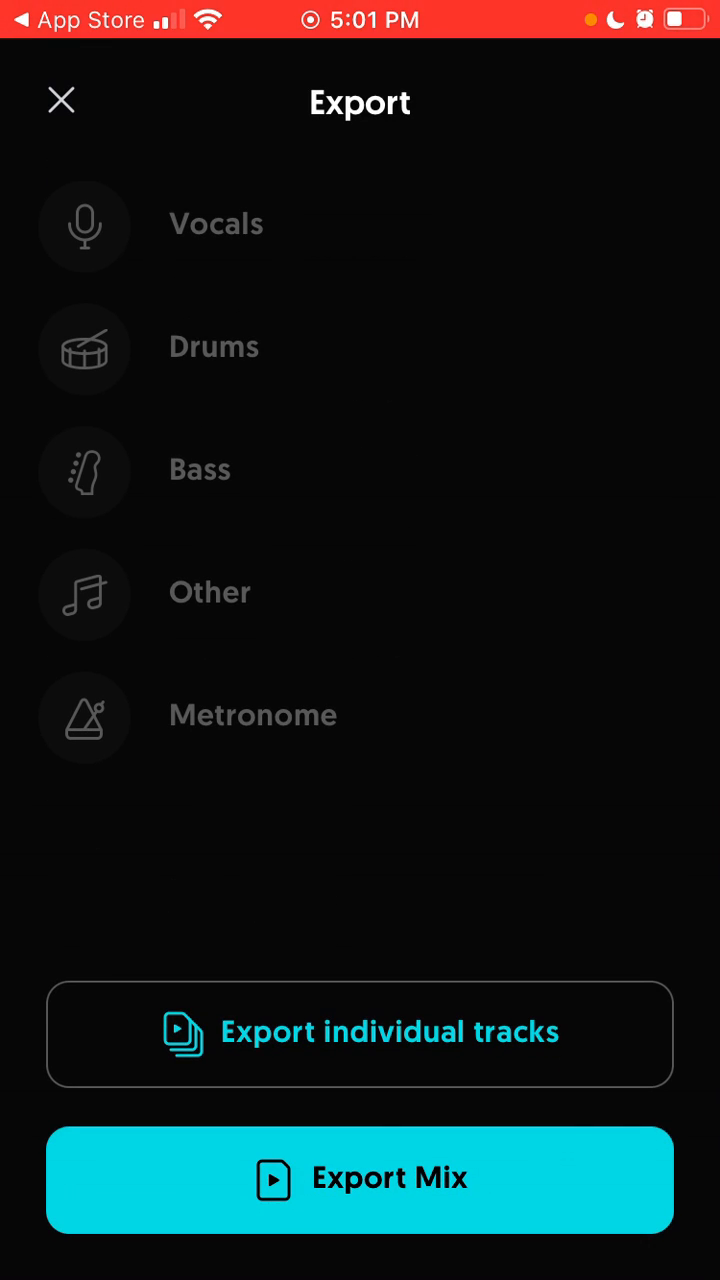
click(216, 224)
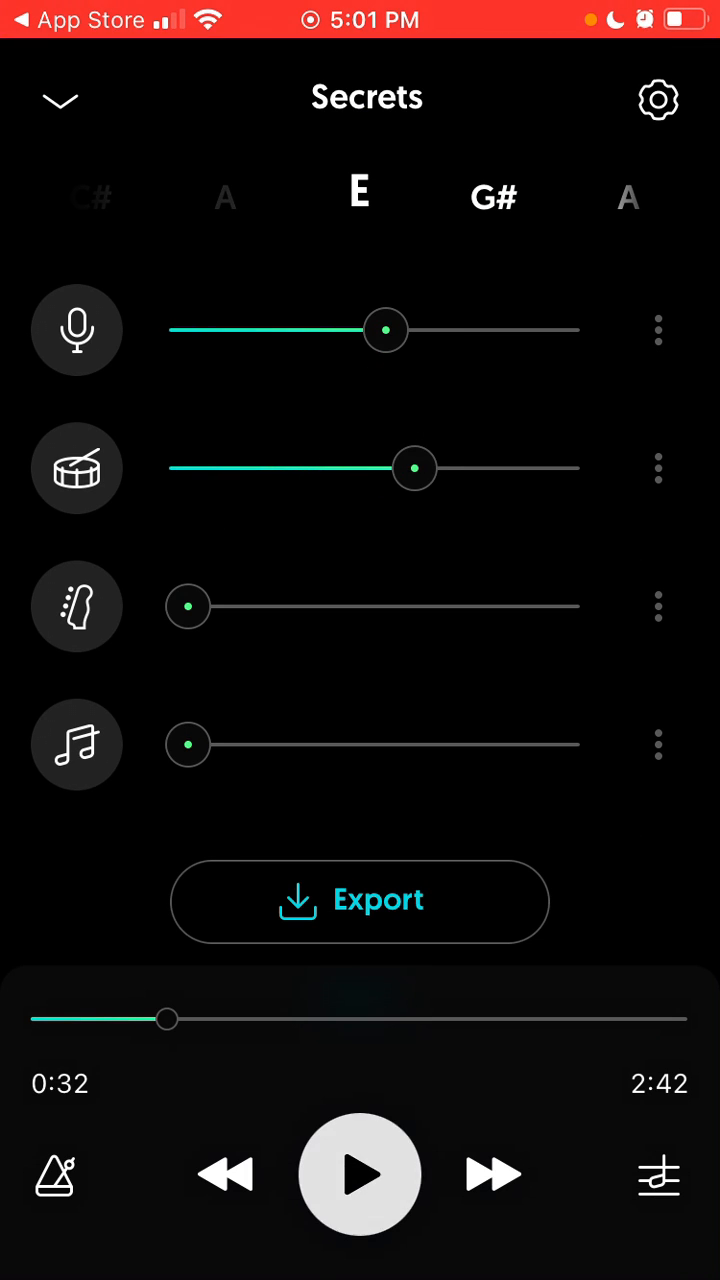
Bring drums, bass and other back up and drag the vocals slider down to 0
drag(188, 744, 500, 744)
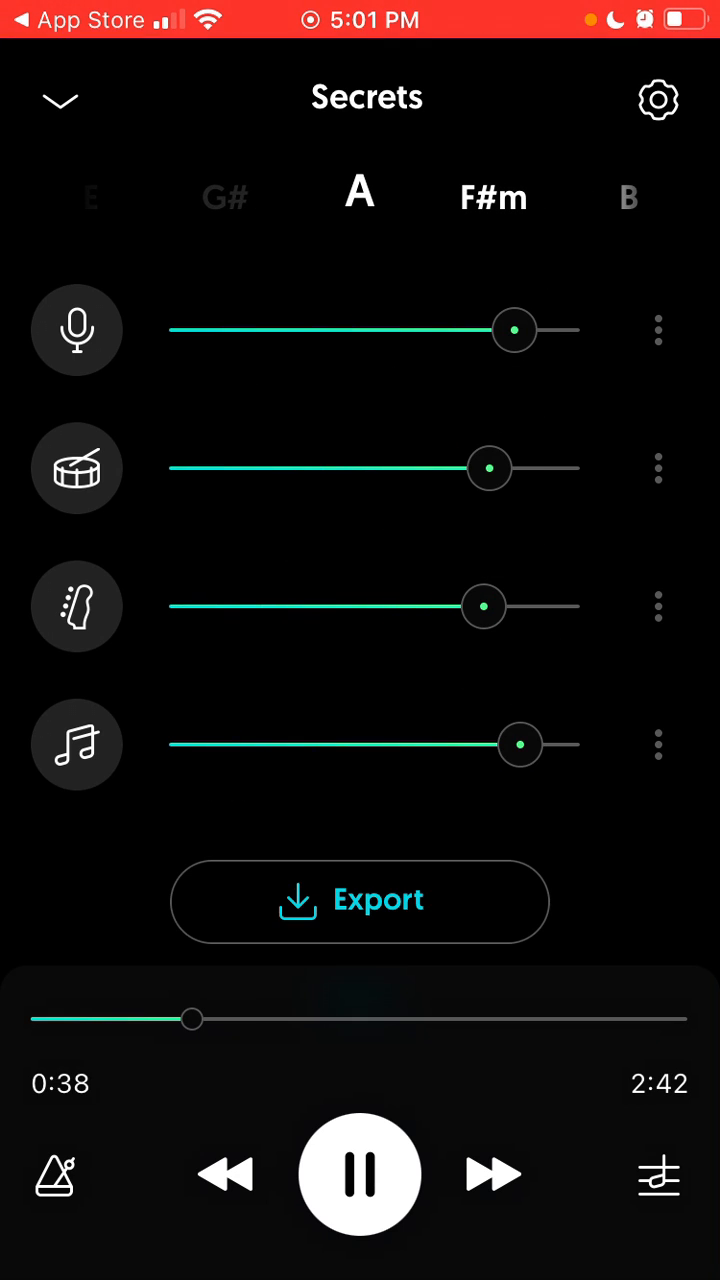
drag(516, 330, 190, 330)
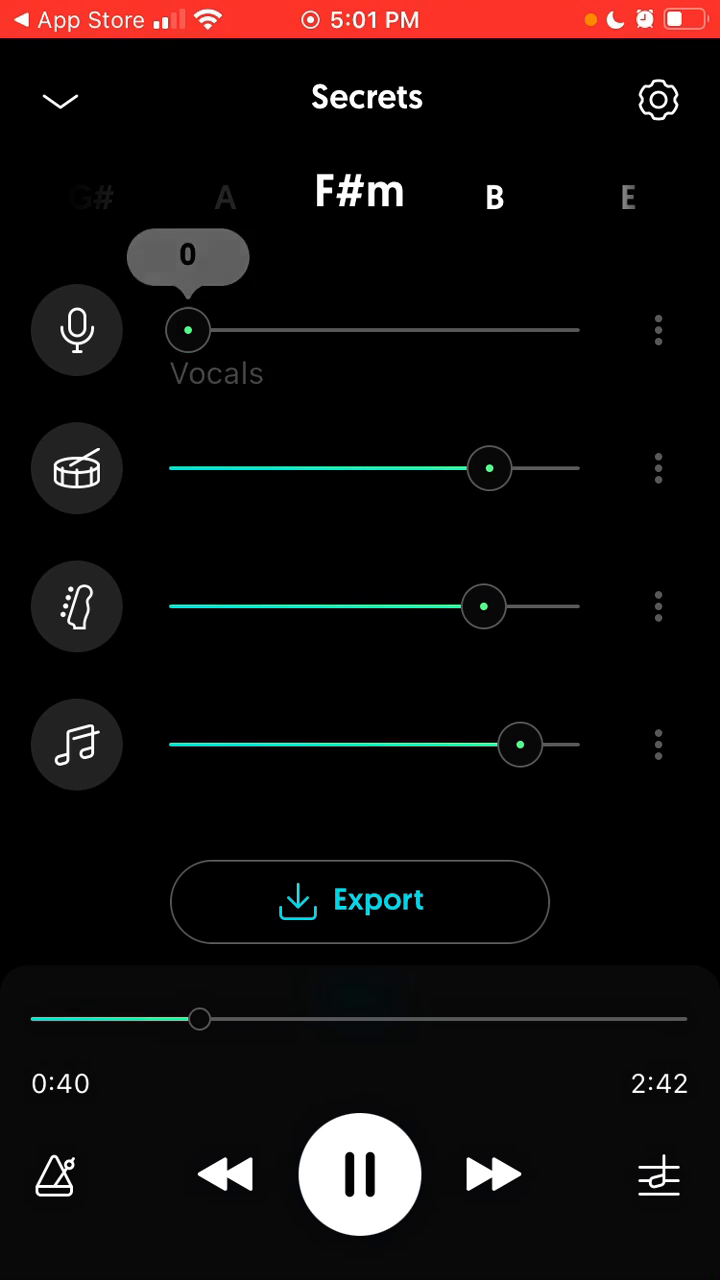